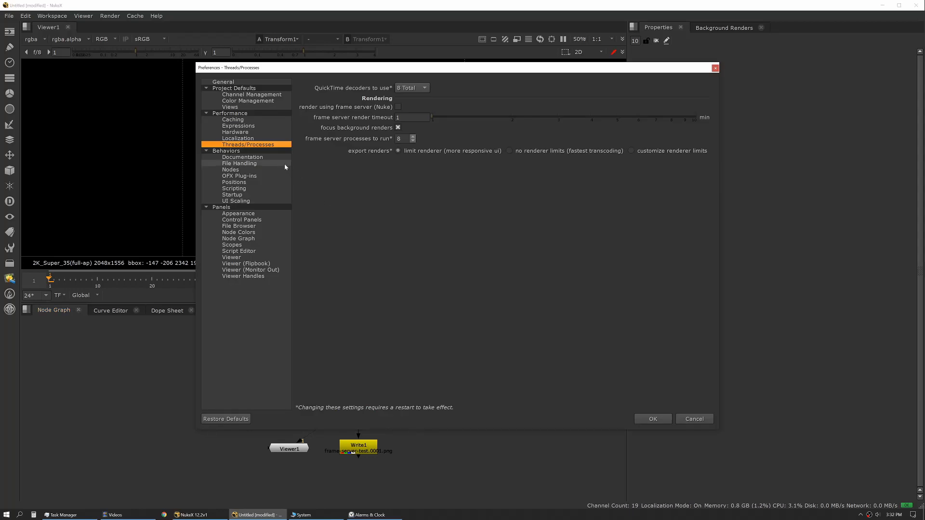
pyautogui.moveTo(341, 161)
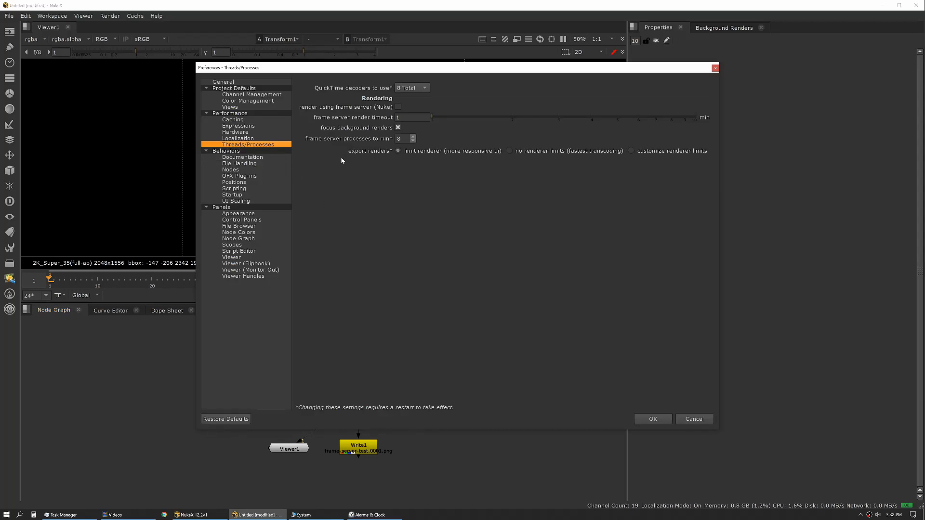
pyautogui.moveTo(352, 138)
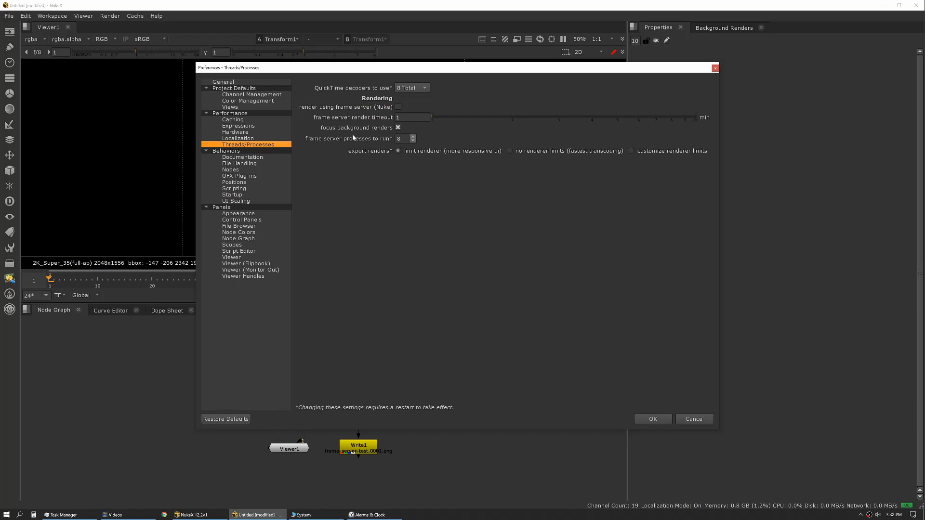
pyautogui.moveTo(406, 138)
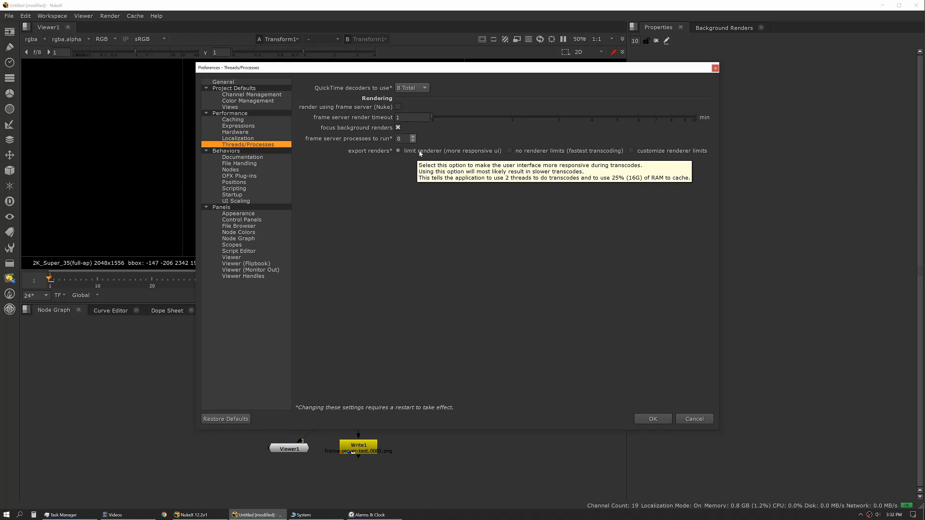
pyautogui.moveTo(636, 410)
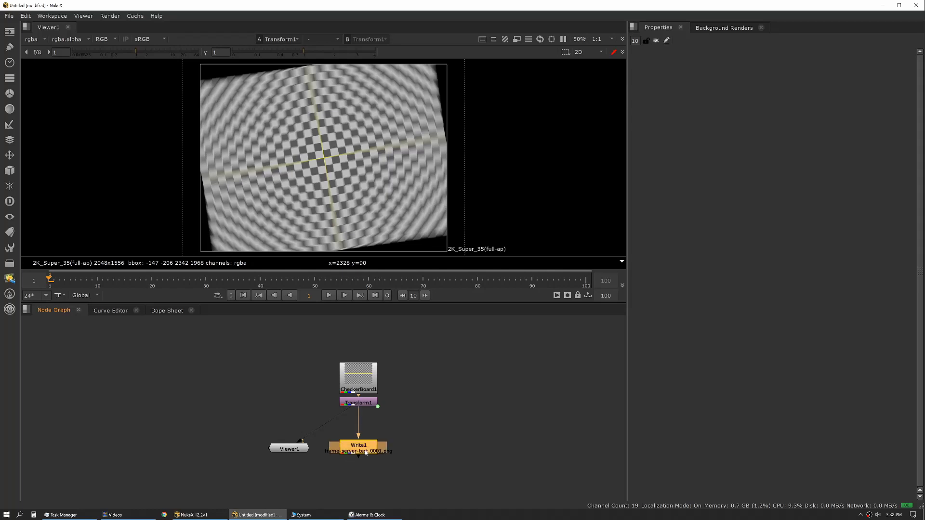
# Show Write1's PNG output settings and reveal the Render menu commands.
pyautogui.click(329, 296)
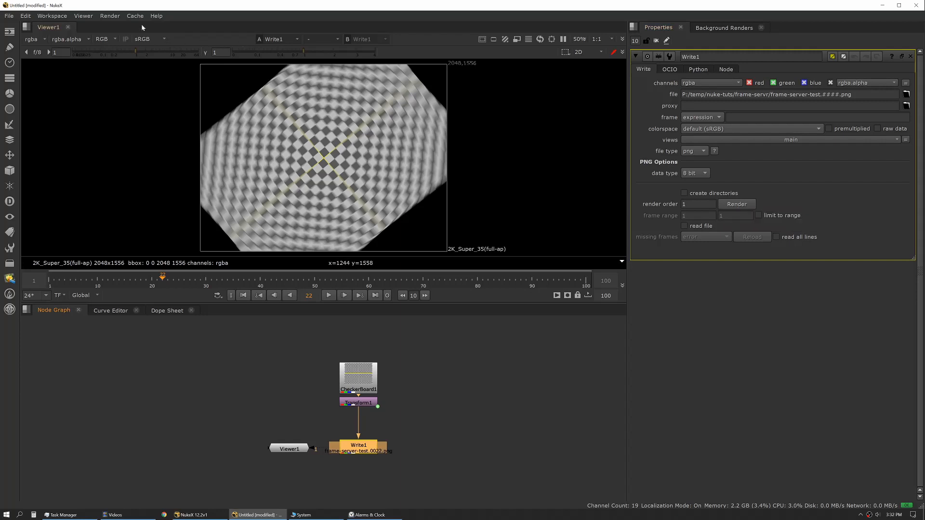
pyautogui.click(110, 17)
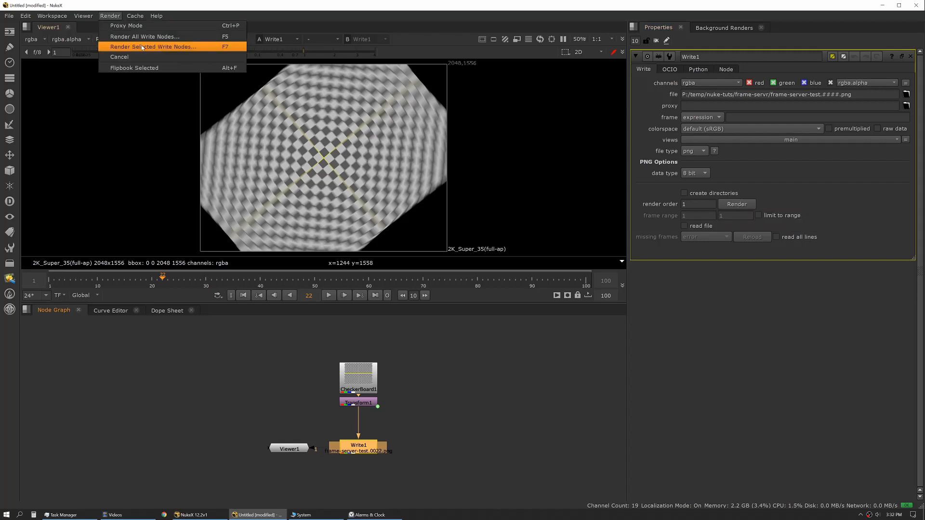
# Render the selected Write1 node over global frames 1-100 using the frame server.
pyautogui.click(152, 46)
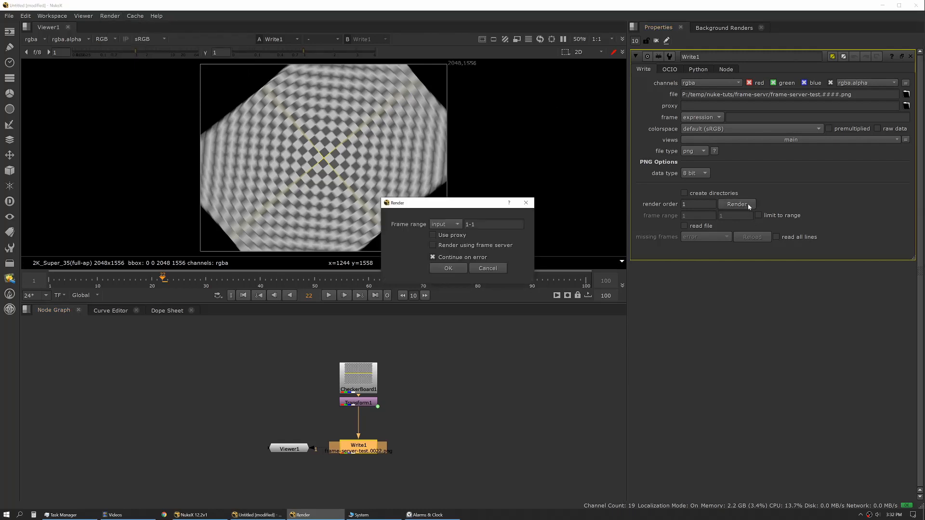
pyautogui.click(445, 225)
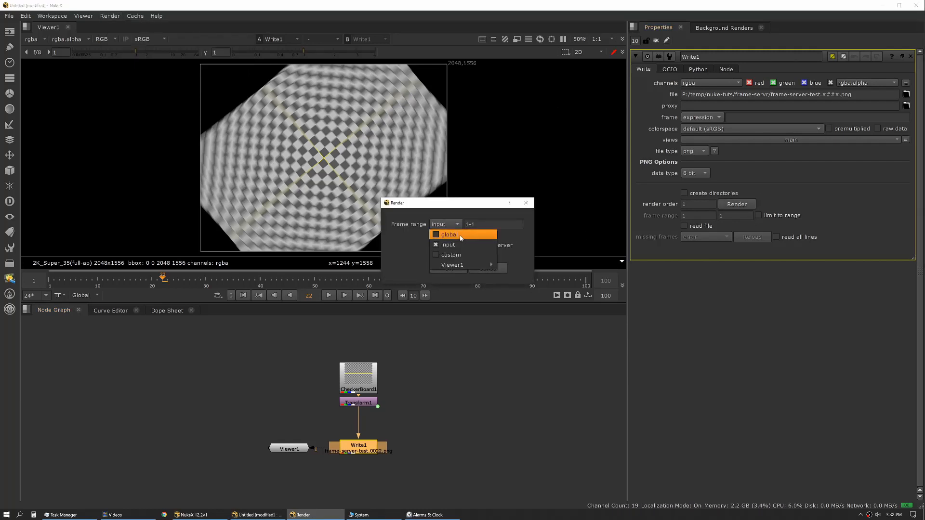
pyautogui.click(449, 234)
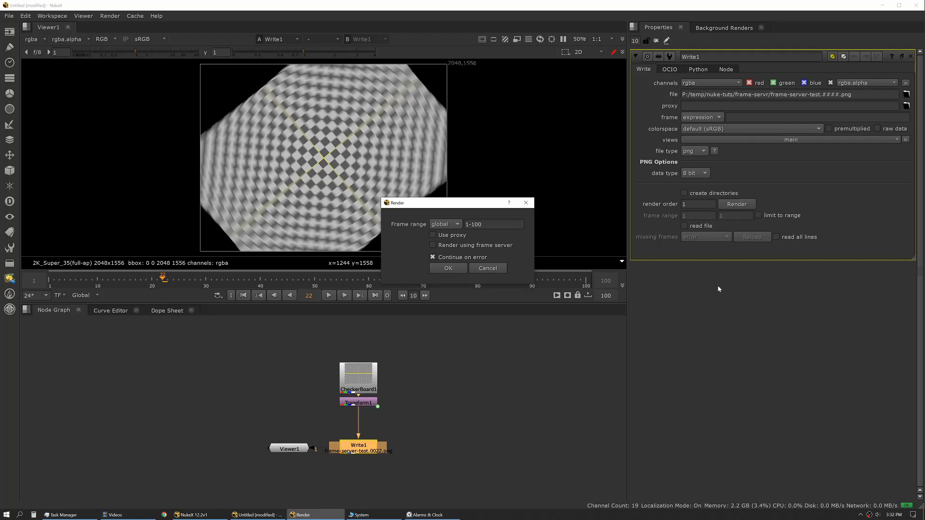
pyautogui.moveTo(456, 250)
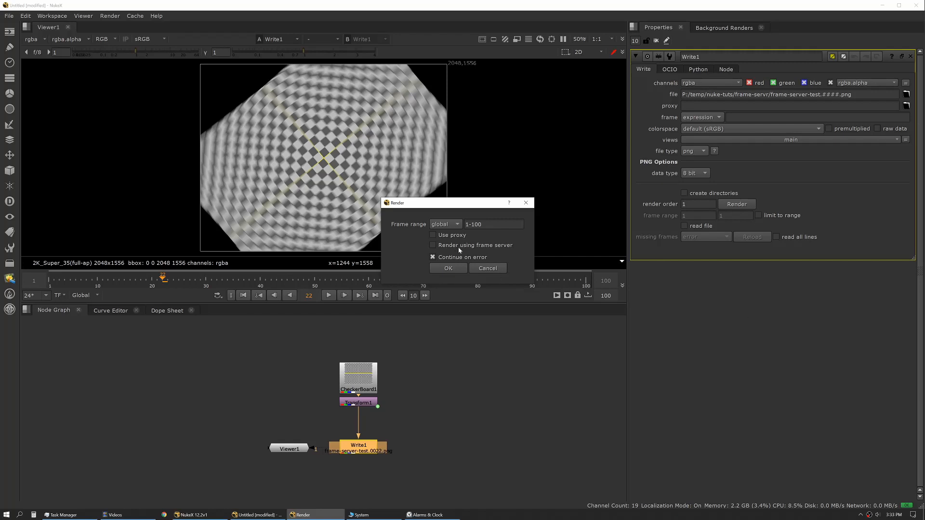
pyautogui.click(432, 244)
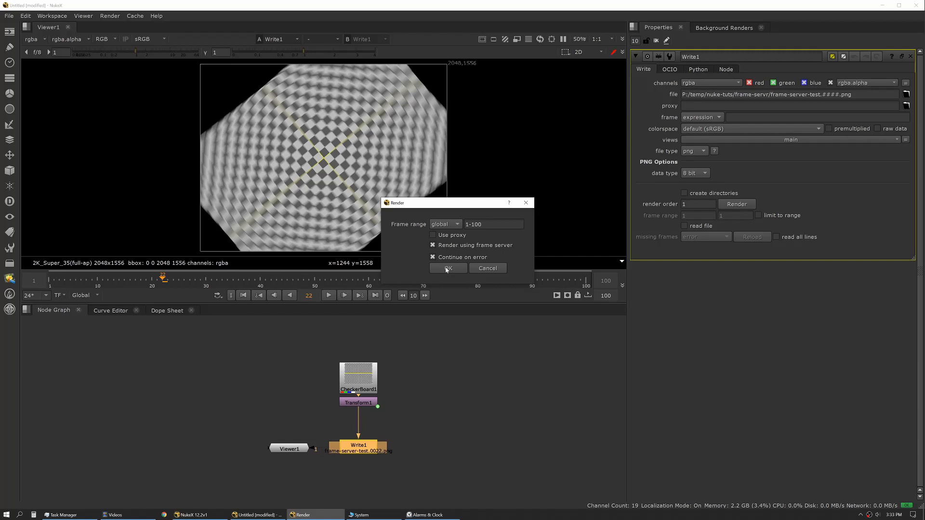
pyautogui.click(448, 269)
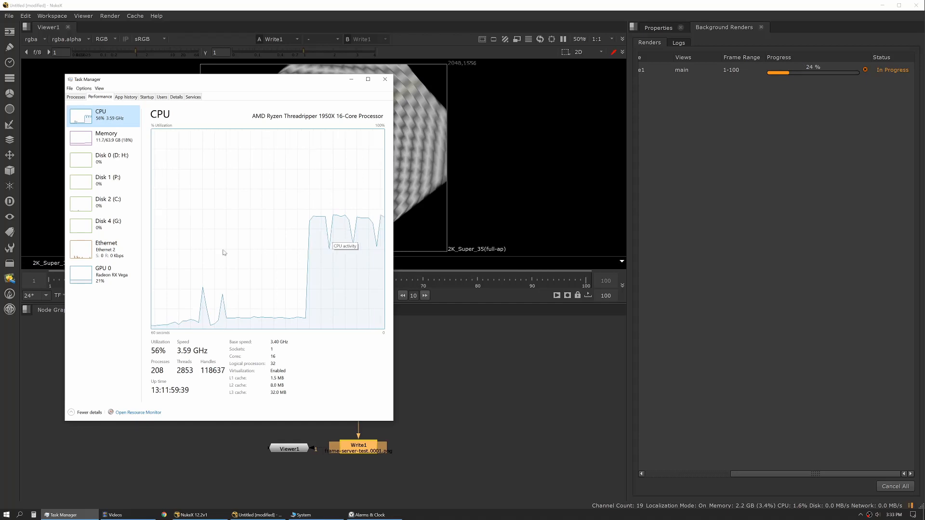
# Check Task Manager's memory graph, then CPU utilisation, as the render climbs past 40%.
pyautogui.click(106, 136)
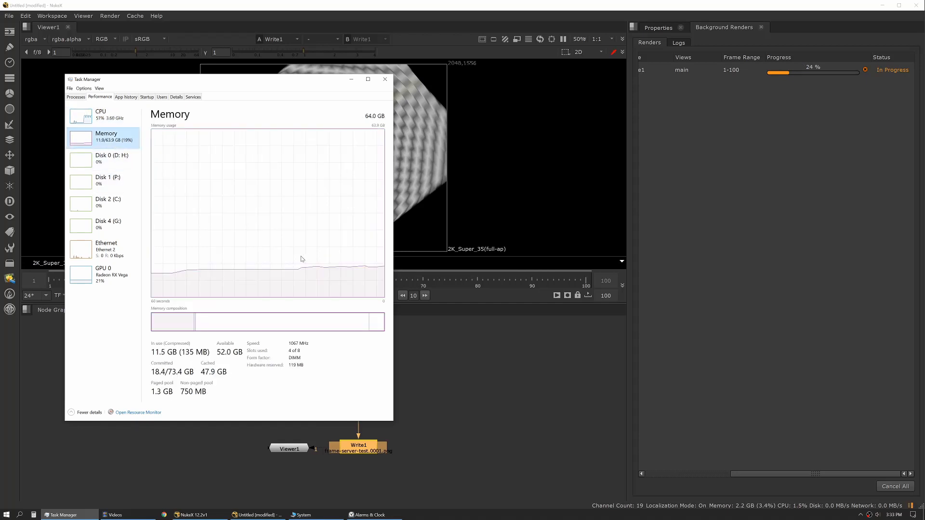
pyautogui.moveTo(277, 272)
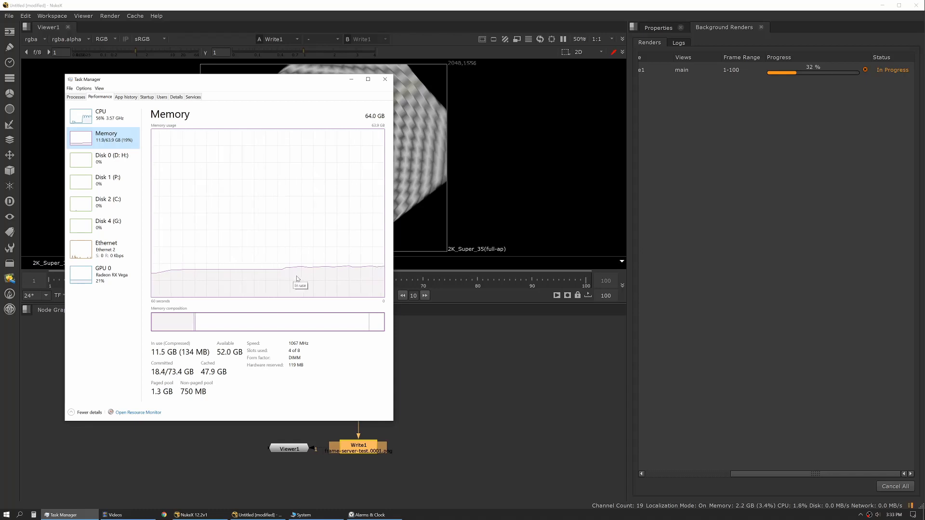
pyautogui.moveTo(811, 121)
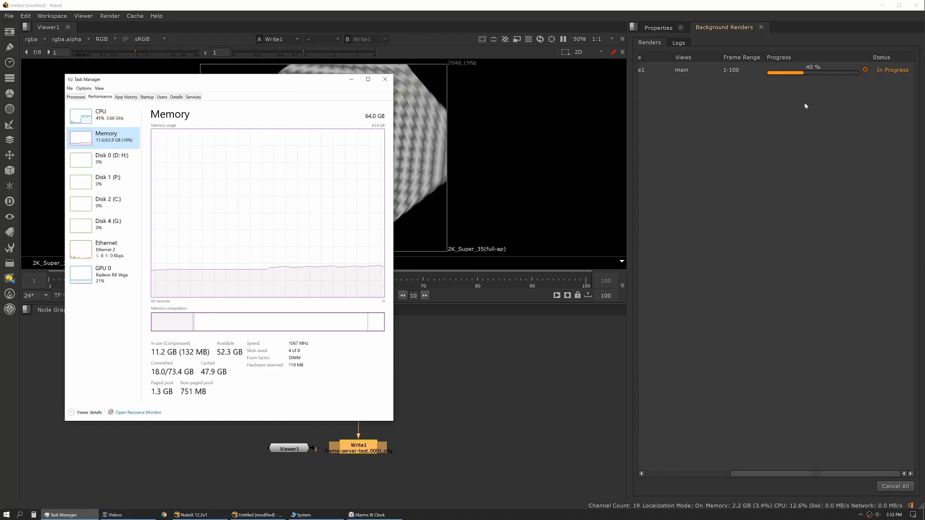
pyautogui.click(100, 115)
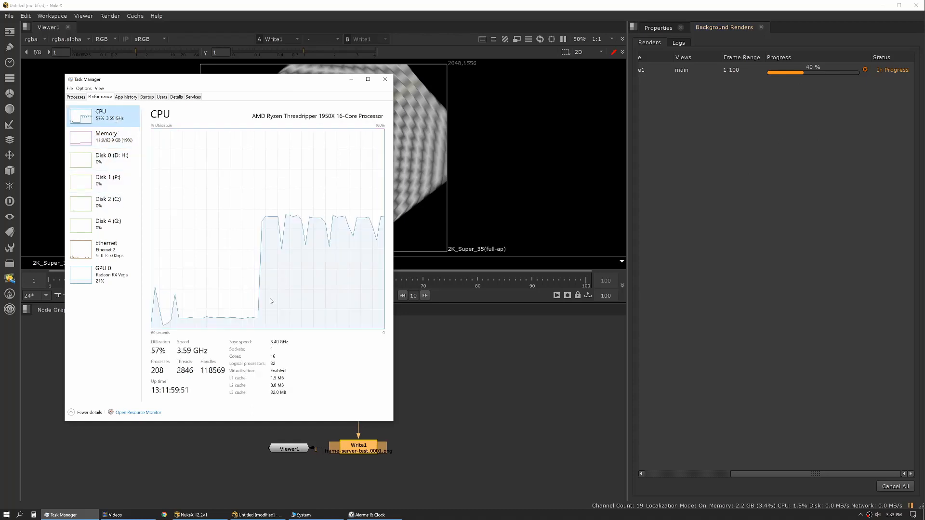
pyautogui.moveTo(272, 301)
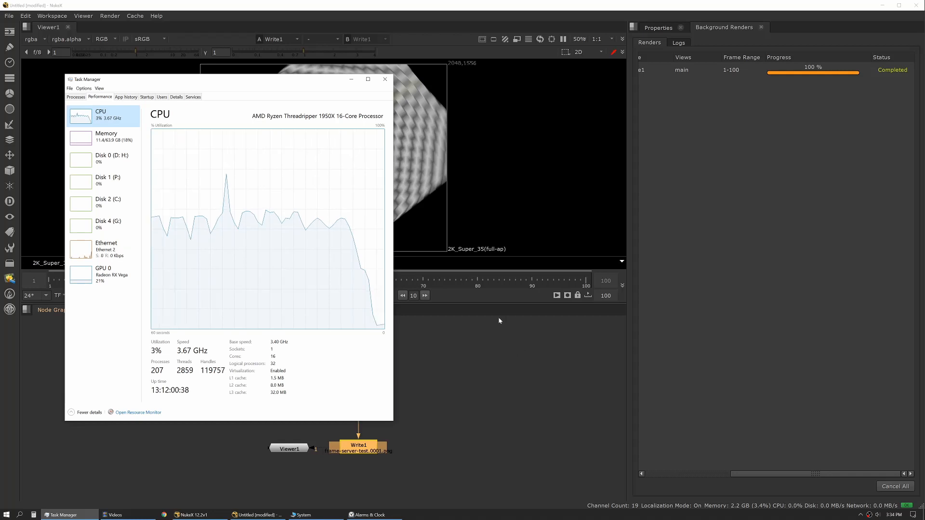
pyautogui.moveTo(422, 324)
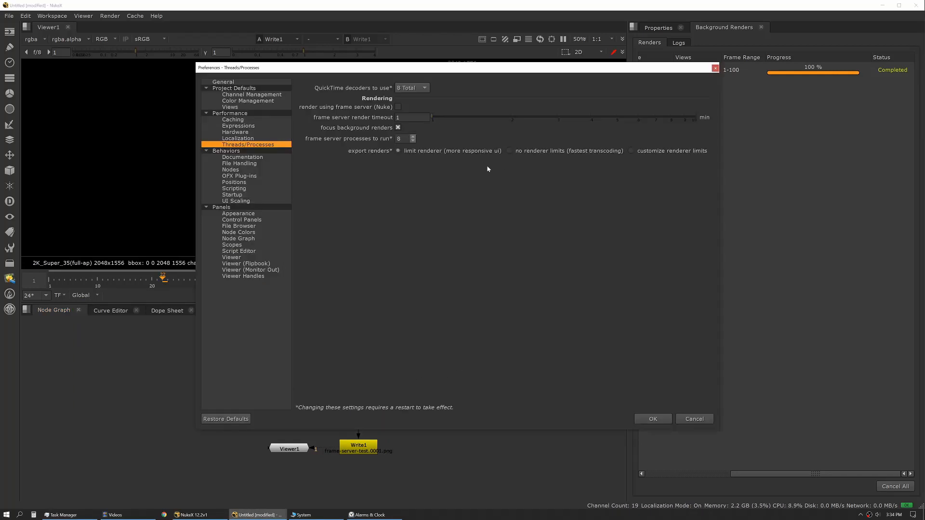
# Set frame server processes to run to 15 in the Threads/Processes preferences.
pyautogui.click(402, 138)
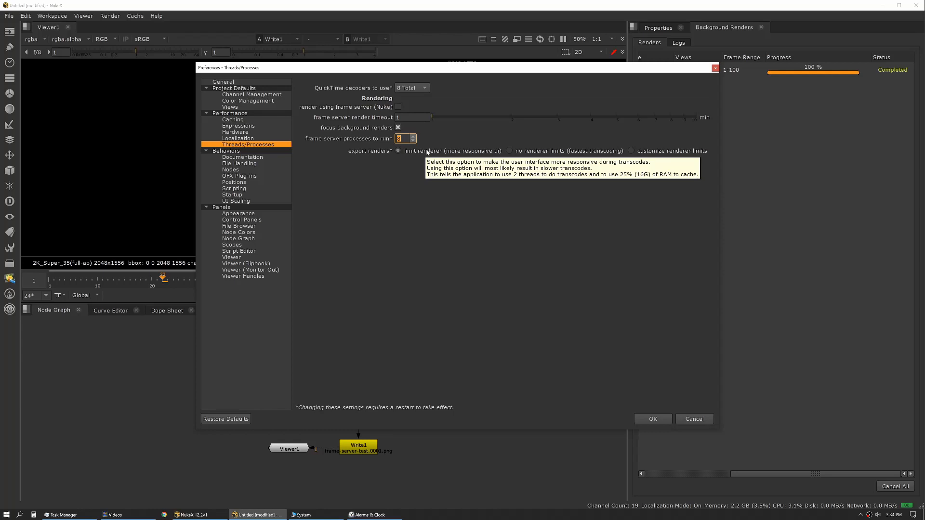
pyautogui.moveTo(398, 207)
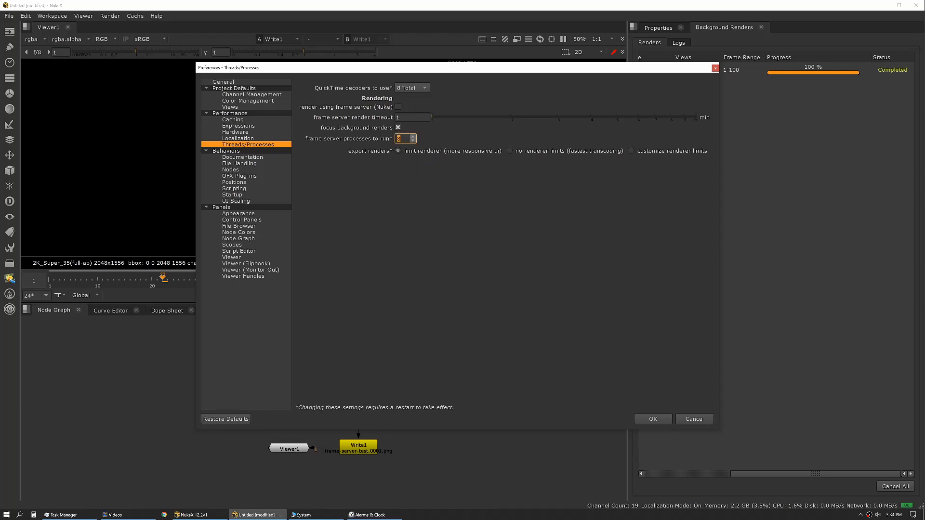
pyautogui.write('15')
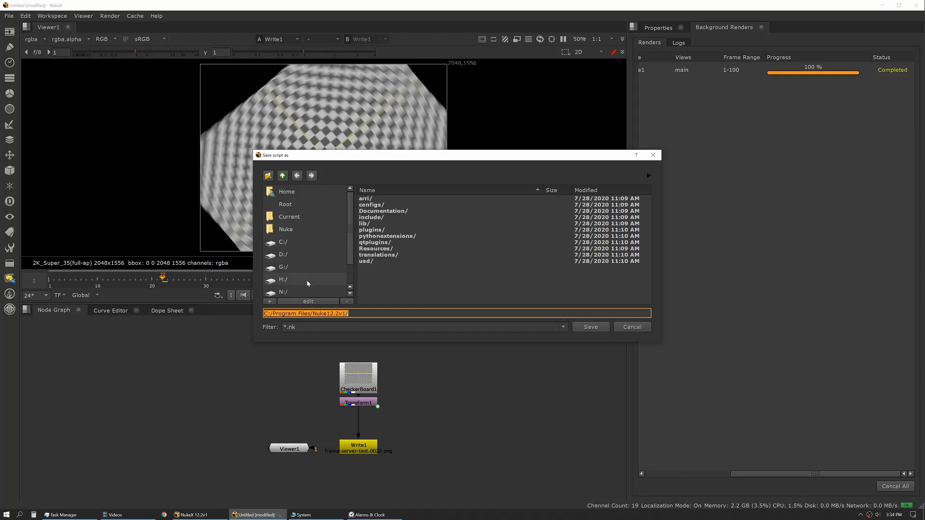
# Save the script to the P drive as frame_server_test.nk.
pyautogui.click(306, 279)
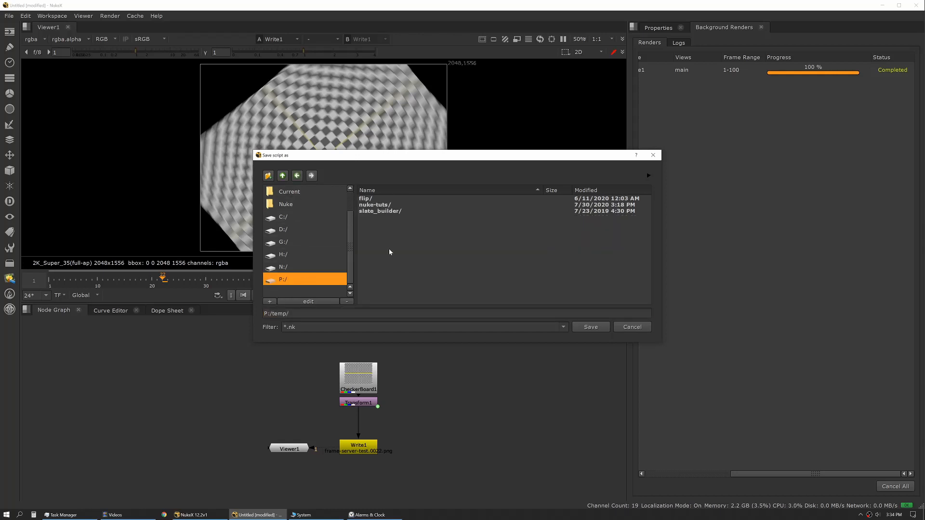
pyautogui.click(590, 326)
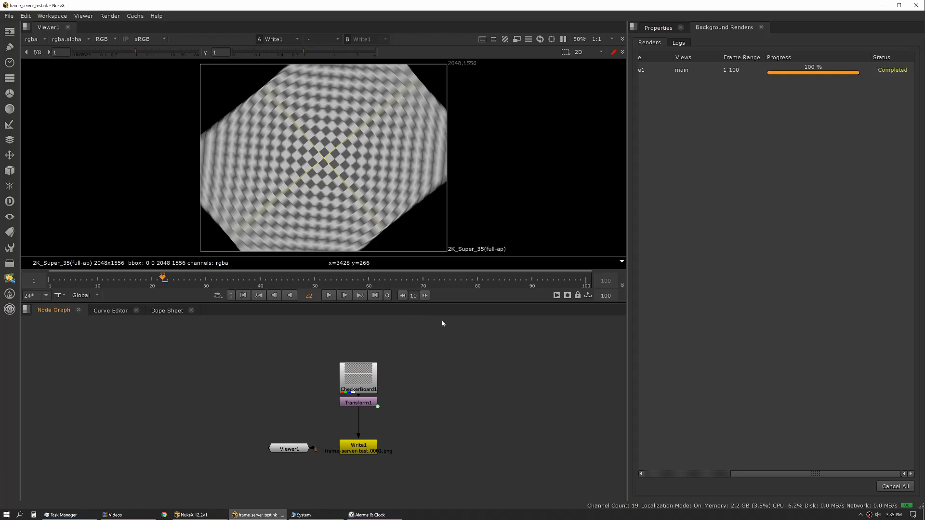
pyautogui.moveTo(483, 376)
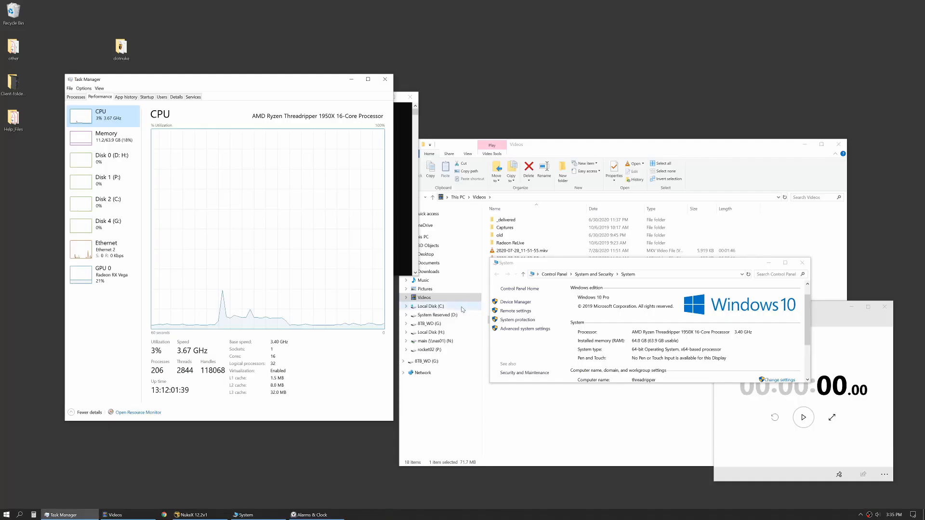
# Bring the reopened frame_server_test.nk window with its checkerboard graph to the front.
pyautogui.click(190, 515)
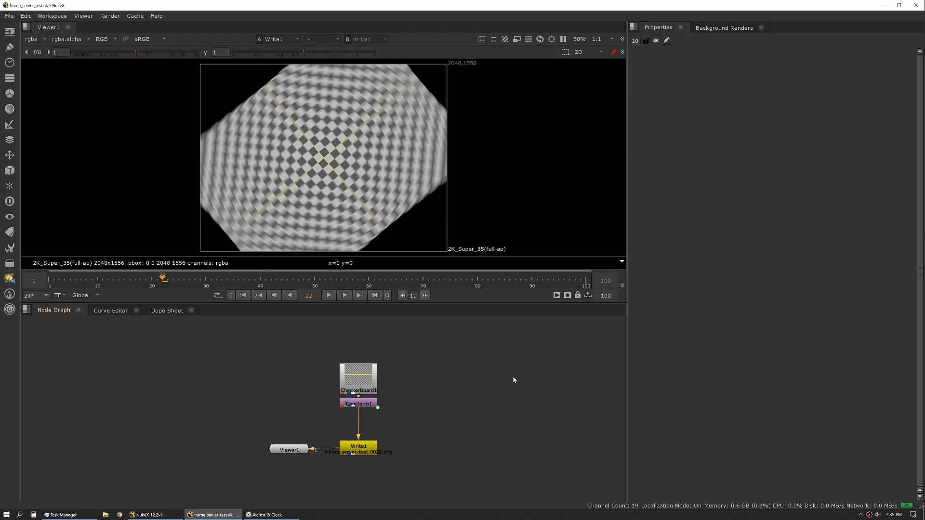
pyautogui.moveTo(506, 387)
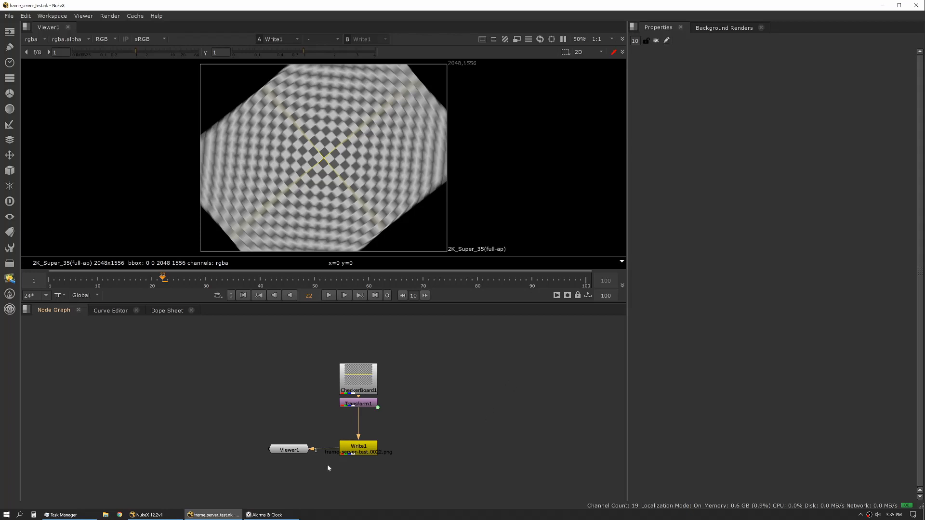
# Start a frame-server render of Write1 over the global range 1-100.
pyautogui.doubleClick(359, 448)
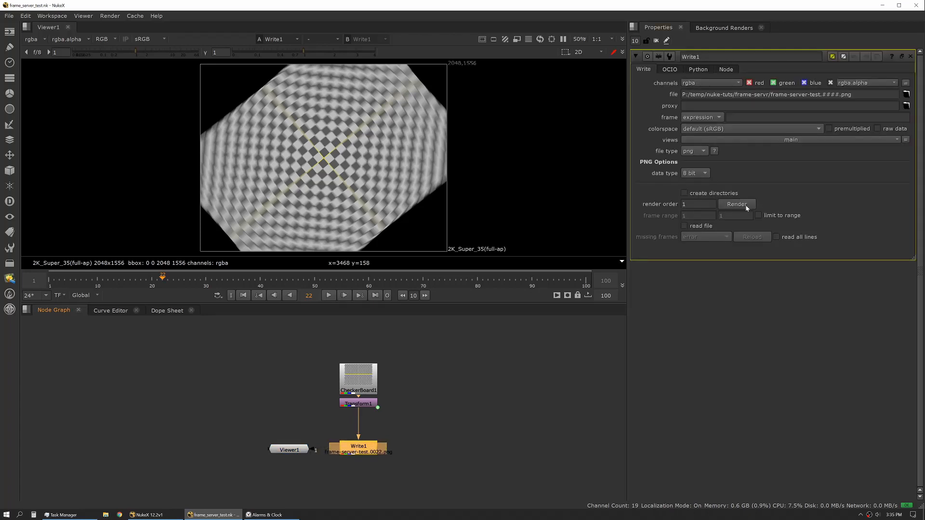
pyautogui.click(736, 203)
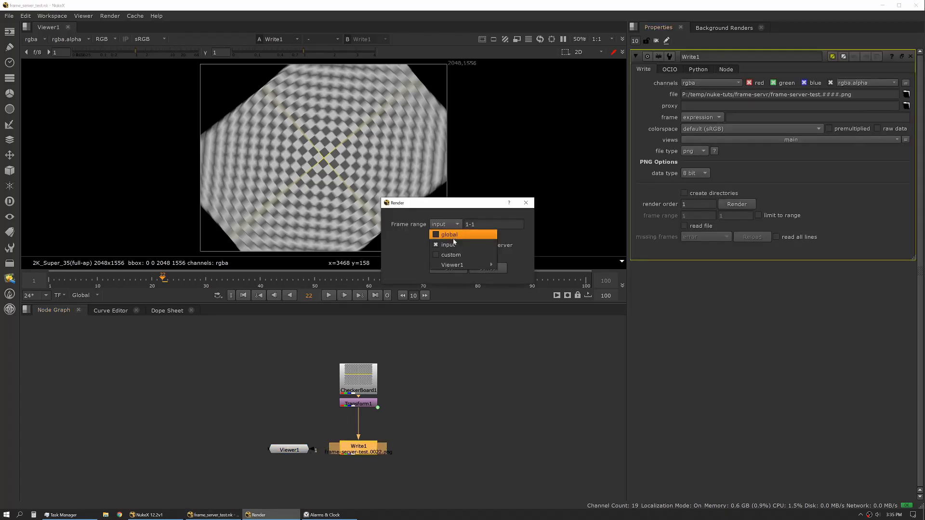
pyautogui.click(449, 234)
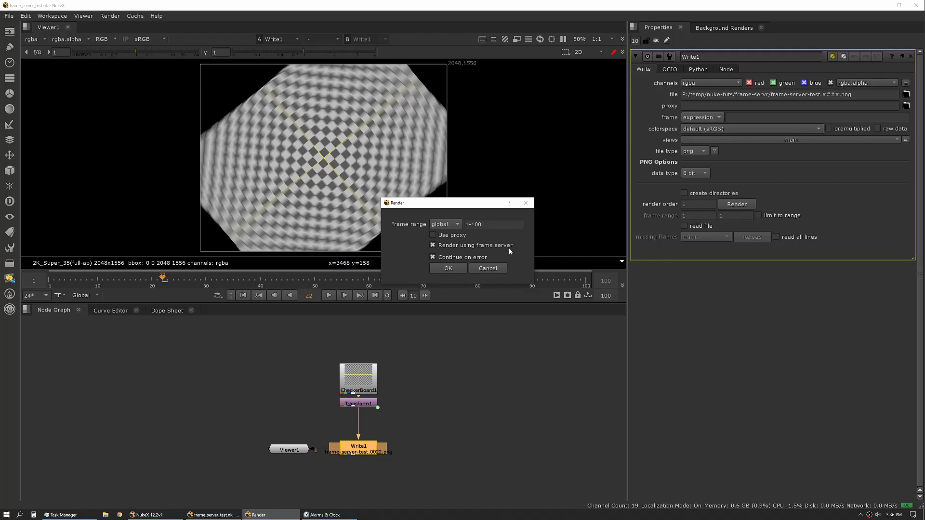
pyautogui.click(447, 268)
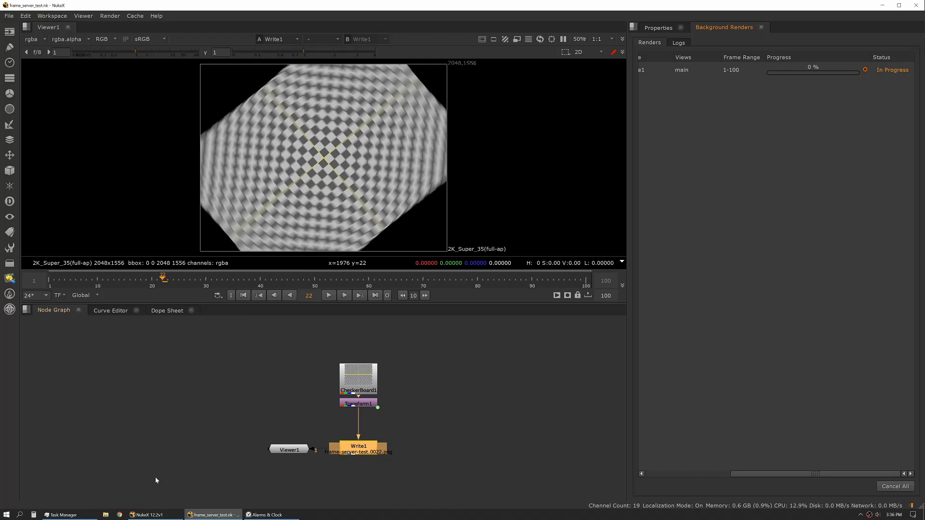
# Watch memory and then CPU load in Task Manager while the render completes.
pyautogui.click(61, 515)
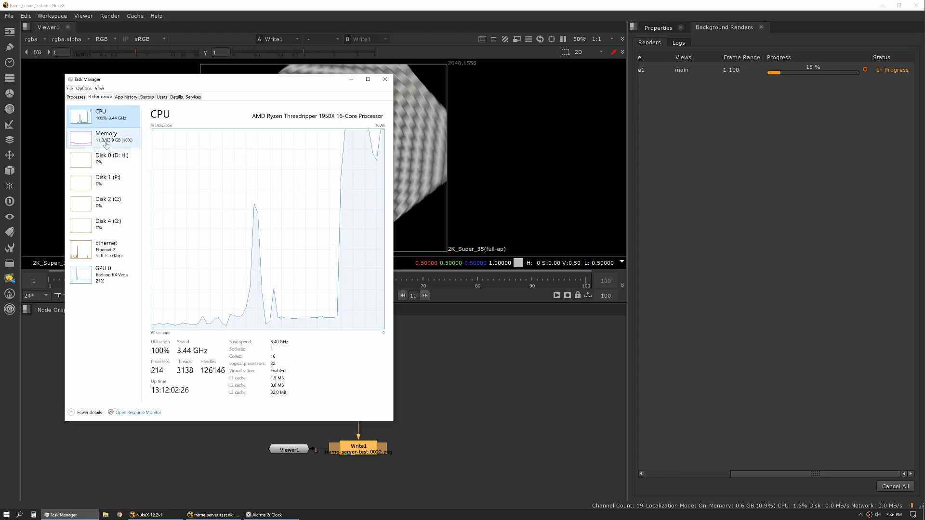
pyautogui.click(106, 137)
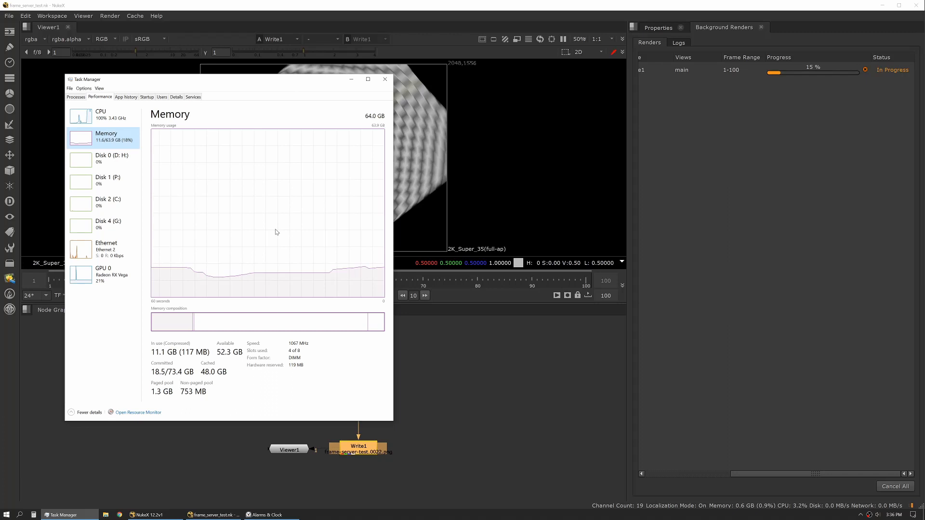
pyautogui.moveTo(329, 283)
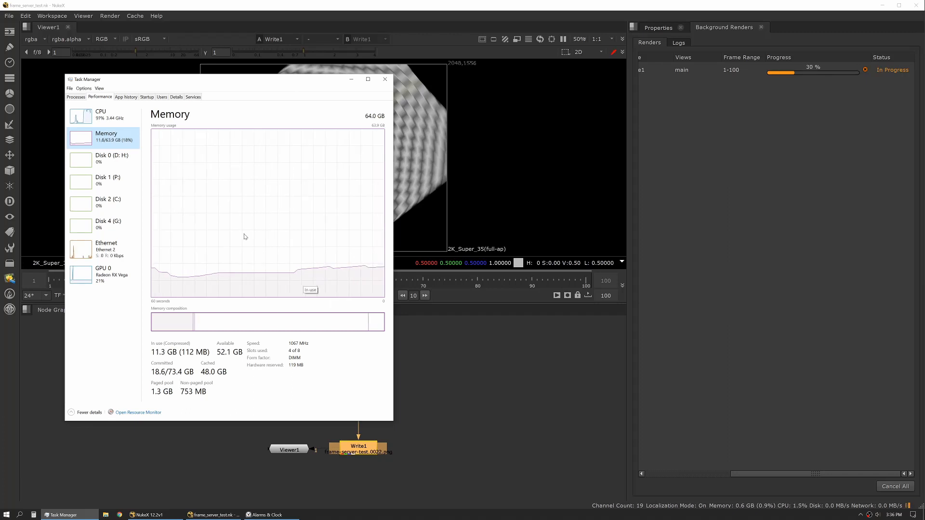
pyautogui.moveTo(288, 223)
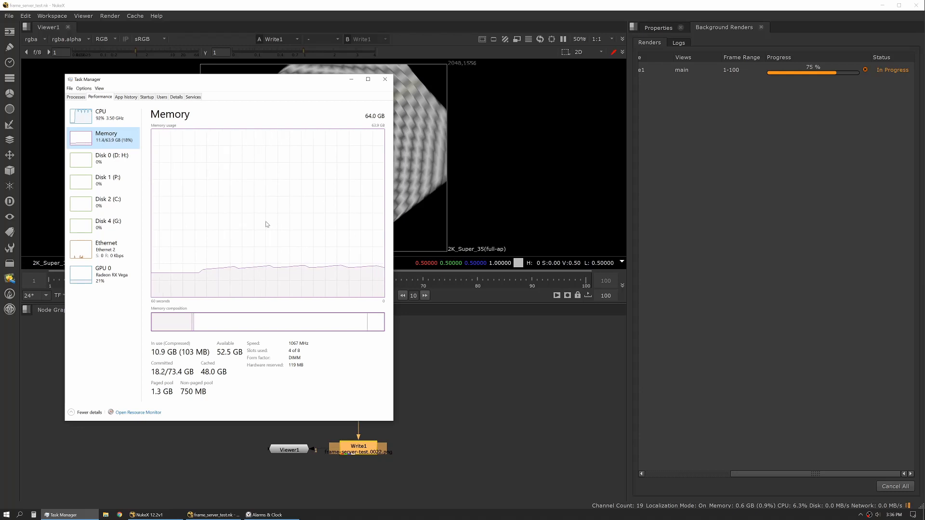
pyautogui.click(101, 114)
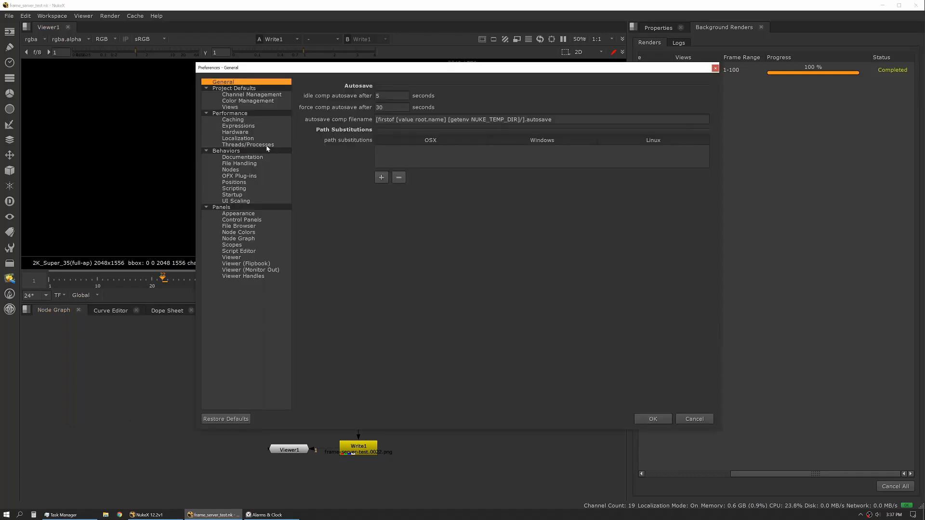
# Set 31 frame server processes with customized renderer limits of 1 thread and 2 GB cache.
pyautogui.click(248, 145)
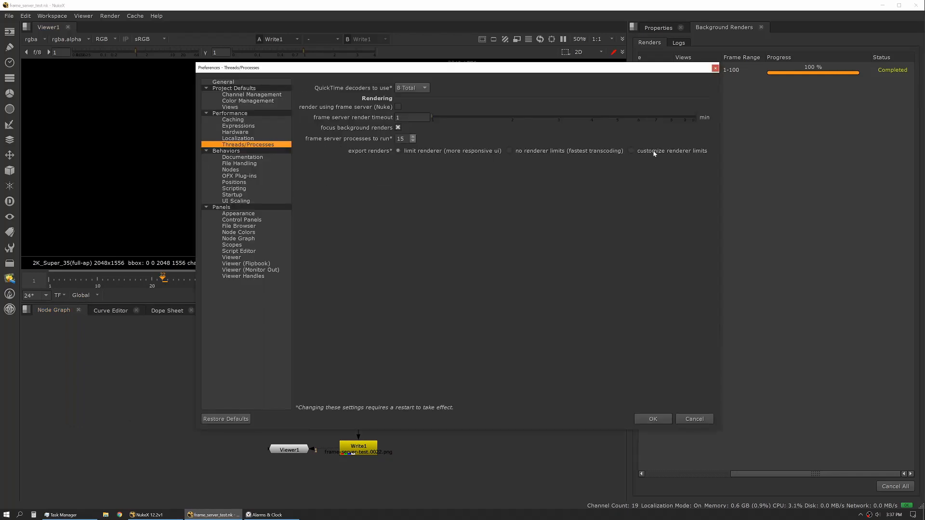
pyautogui.click(633, 151)
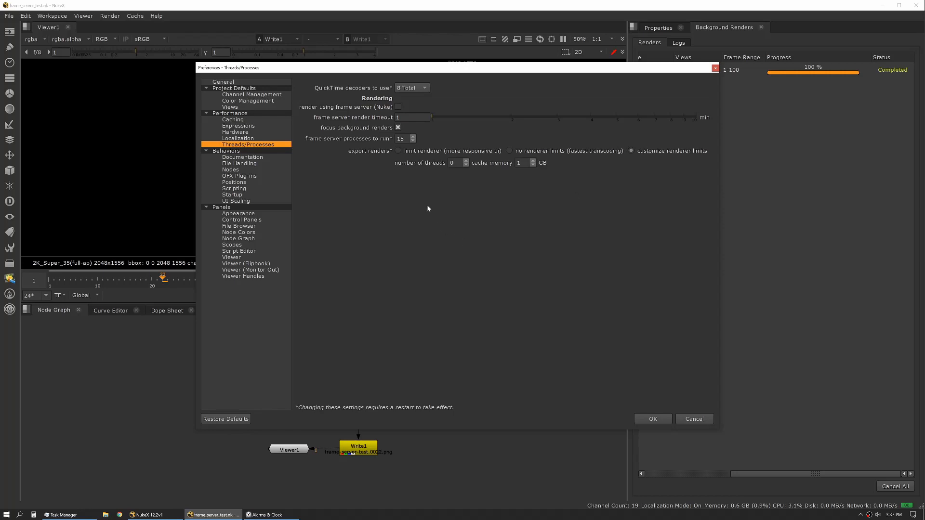
pyautogui.tripleClick(400, 138)
pyautogui.write('31')
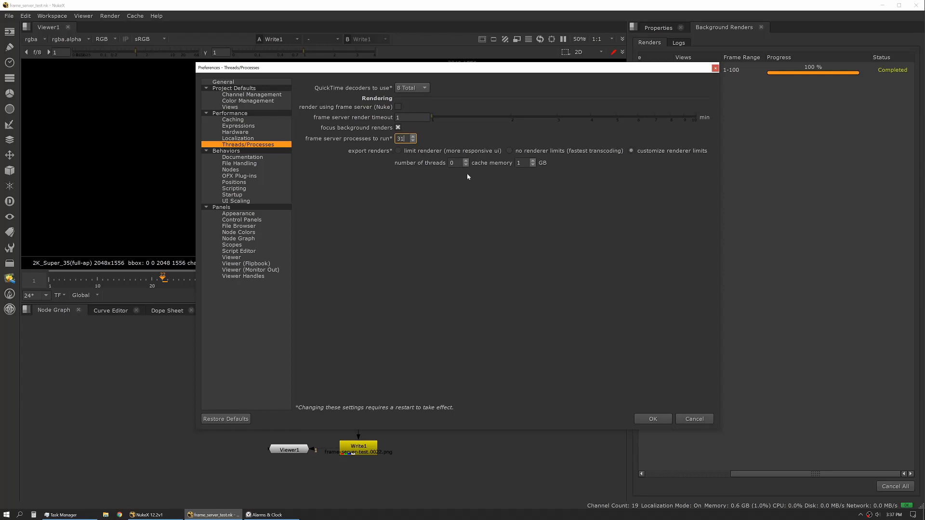
pyautogui.click(454, 163)
pyautogui.write('1')
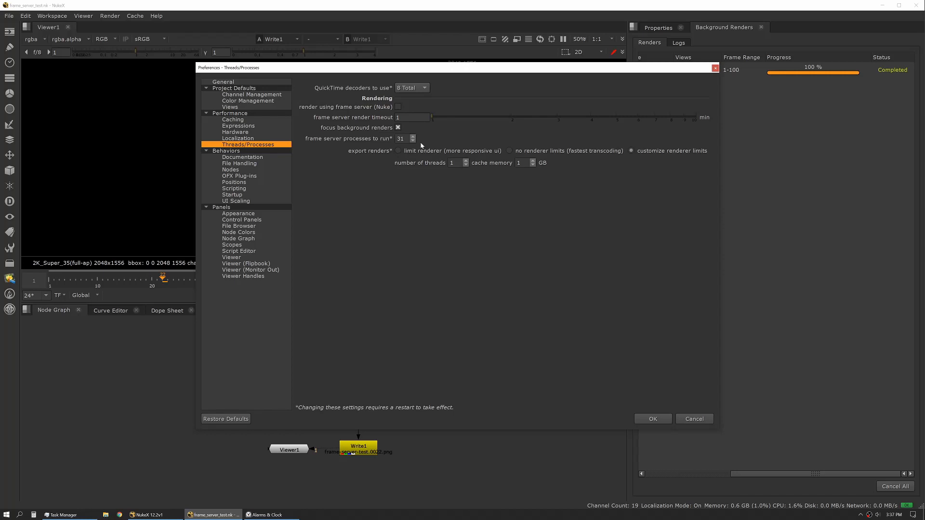
pyautogui.moveTo(421, 205)
pyautogui.write('2')
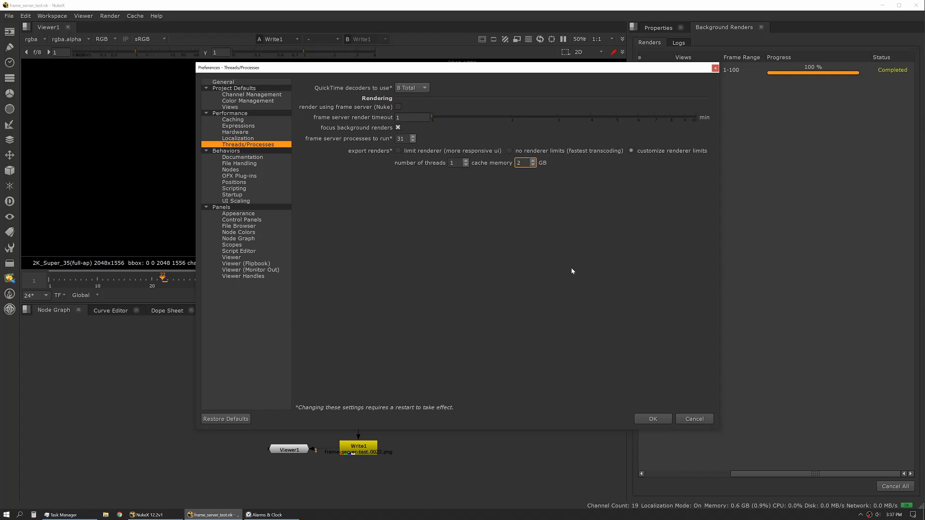
pyautogui.moveTo(689, 412)
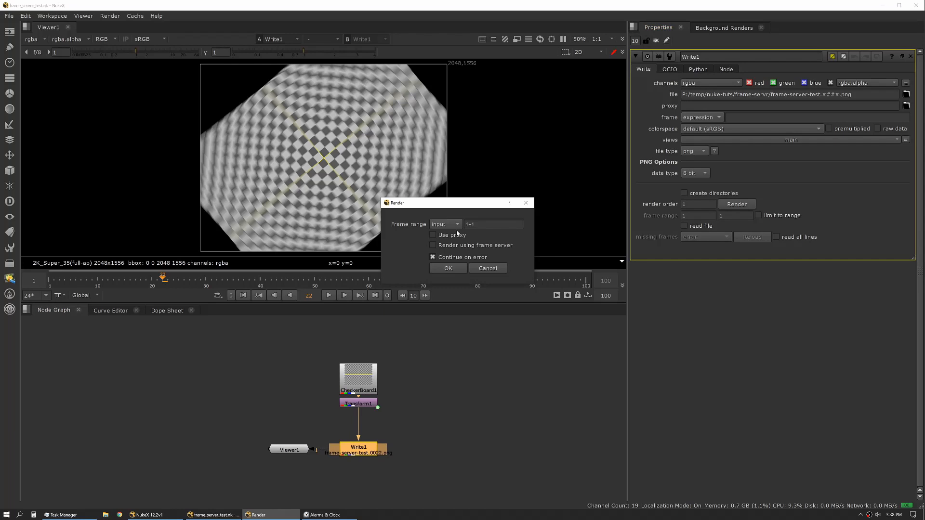
# Confirm a new frame-server background render of frames 1-100.
pyautogui.click(447, 268)
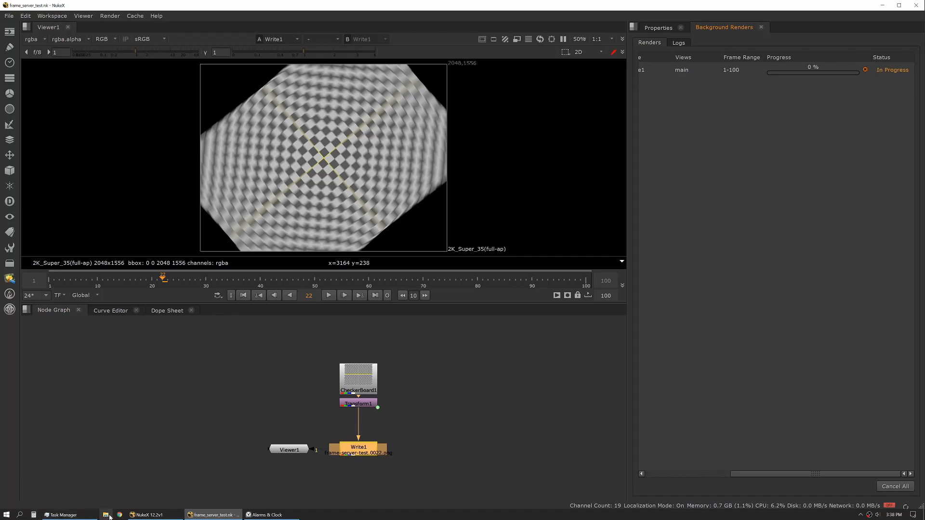
# Bring Task Manager forward to watch per-core CPU activity during the render.
pyautogui.click(105, 515)
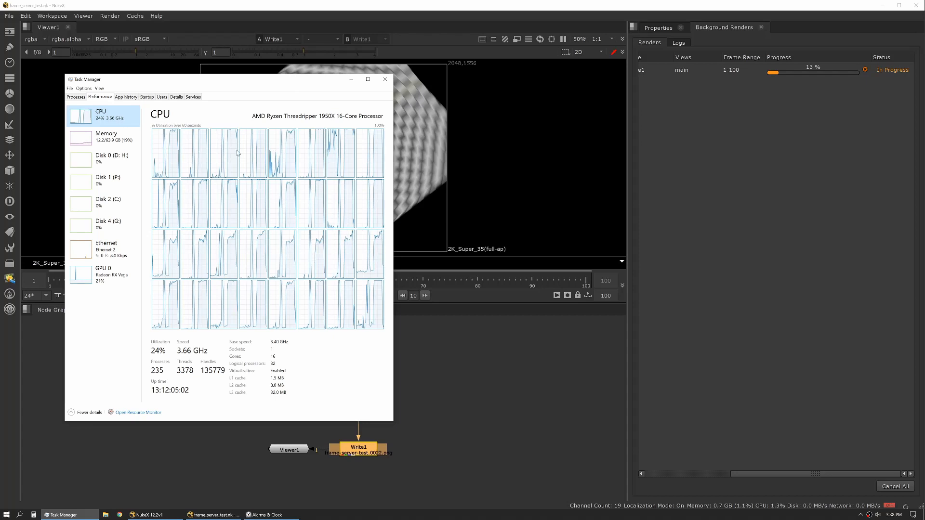
pyautogui.moveTo(202, 185)
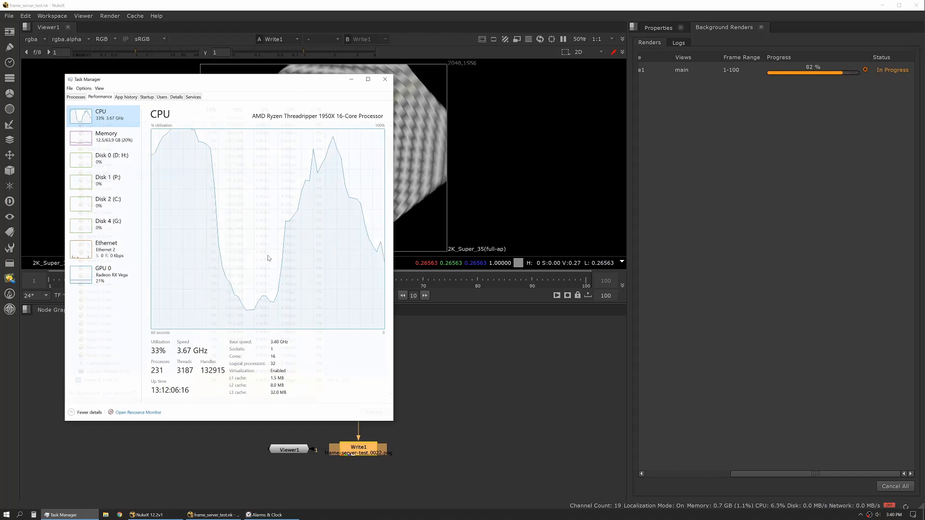
# Show the Processes list and scroll through the dozens of Nuke12.2.exe entries left after the render.
pyautogui.click(75, 96)
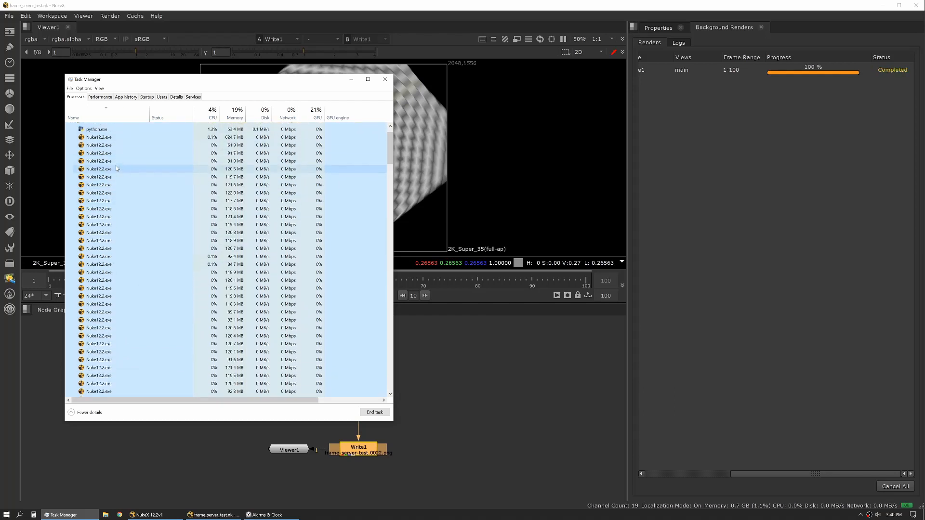
pyautogui.scroll(-3)
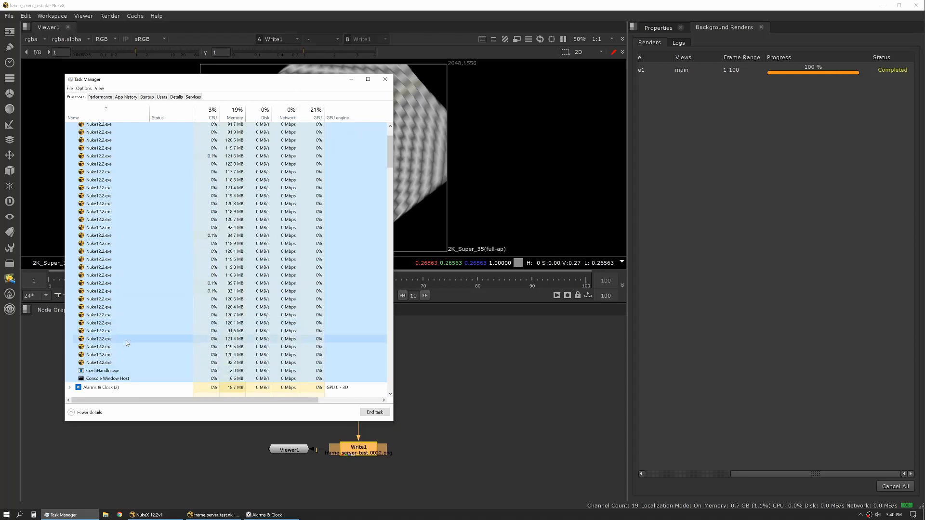